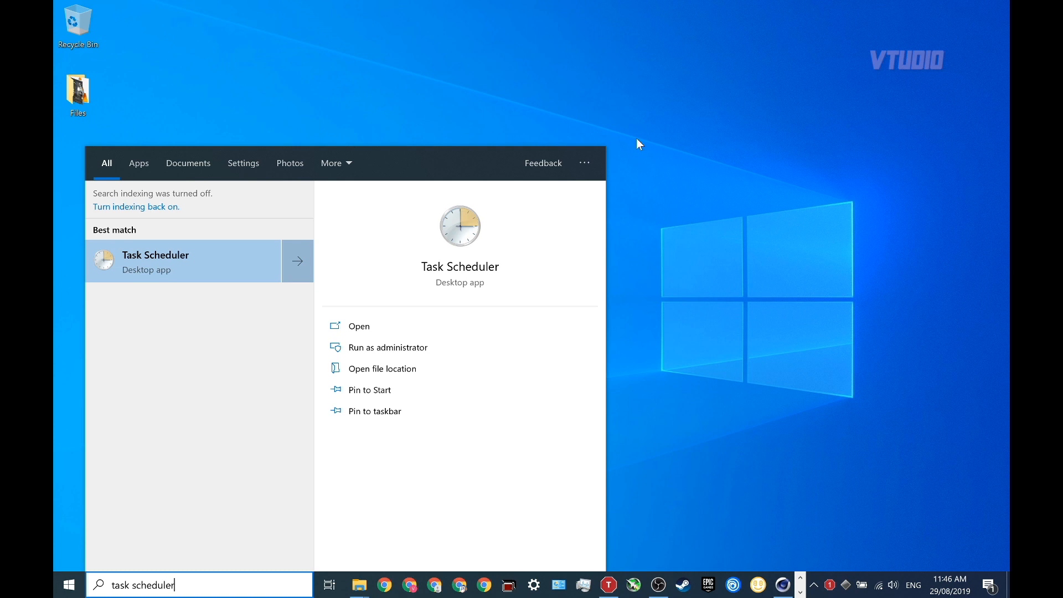
# Launch Task Scheduler from search, maximize it, and scroll through the 104 active tasks.
pyautogui.click(155, 261)
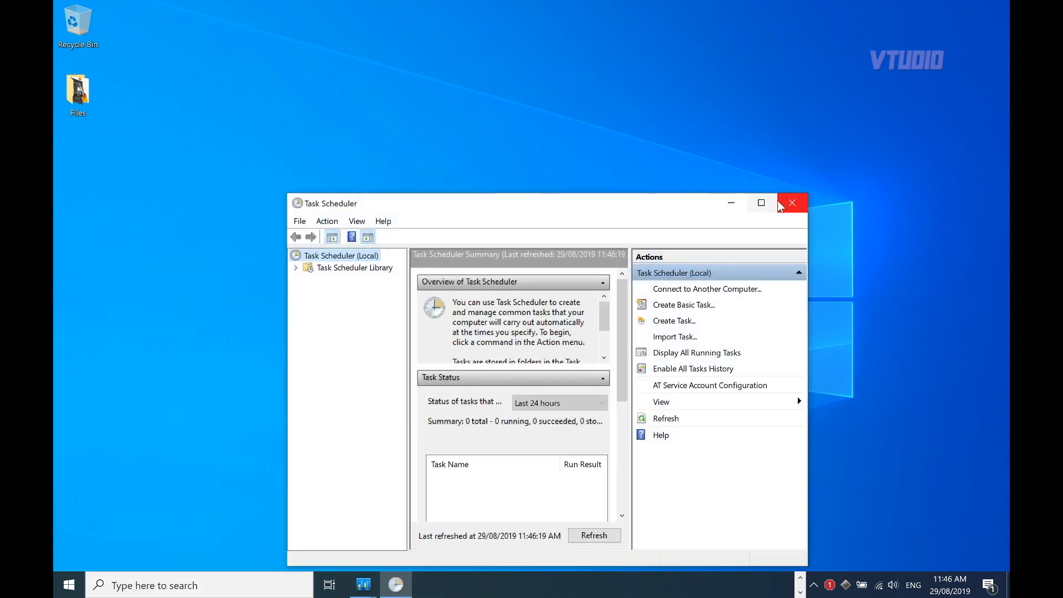
pyautogui.click(760, 202)
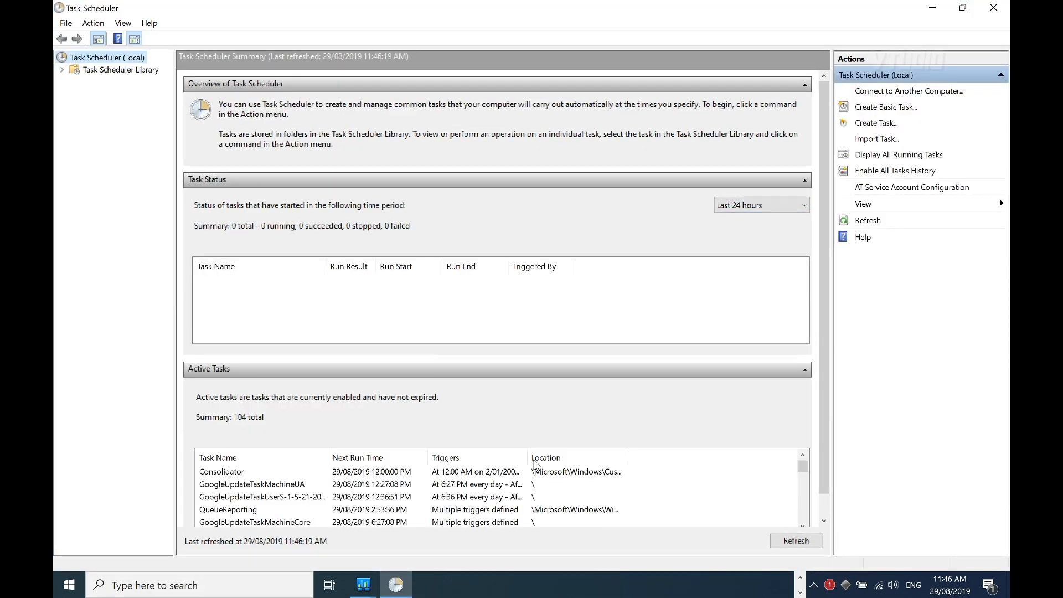
pyautogui.scroll(-3)
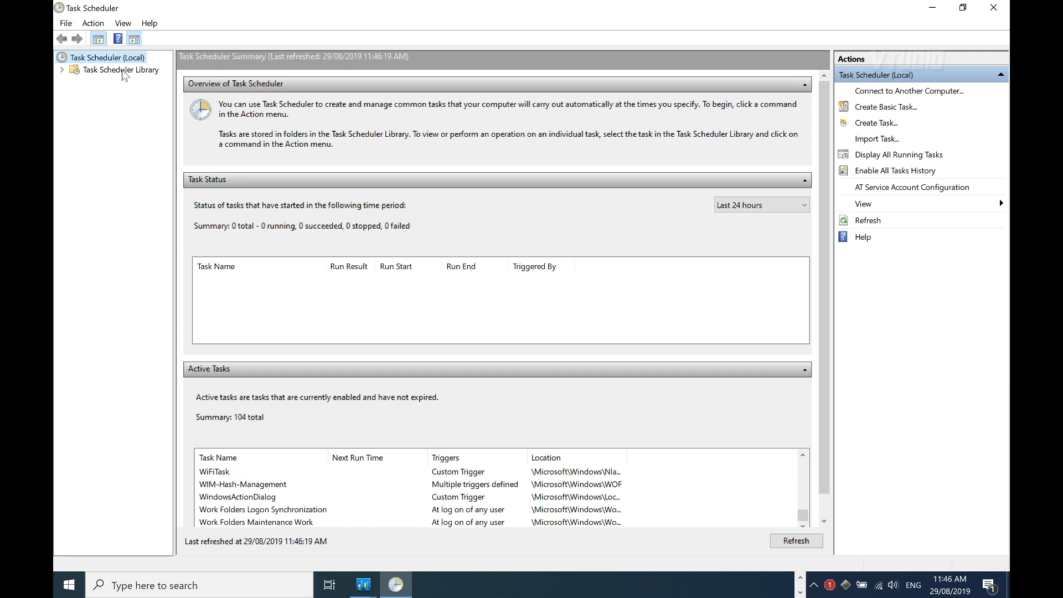
# Disable the AppleSoftwareUpdate task in the library's Apple folder.
pyautogui.click(121, 70)
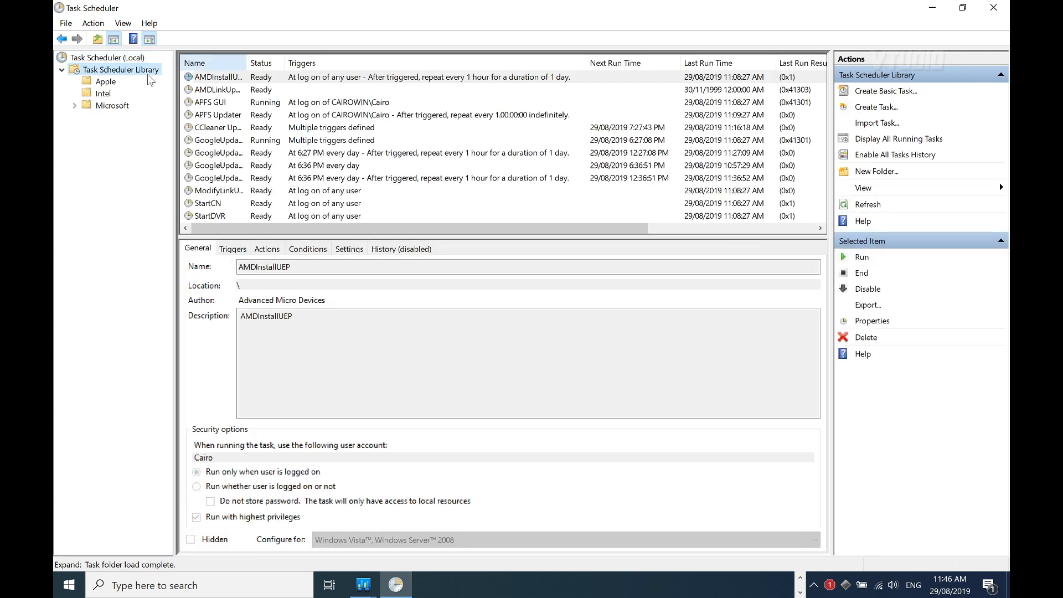
pyautogui.click(105, 80)
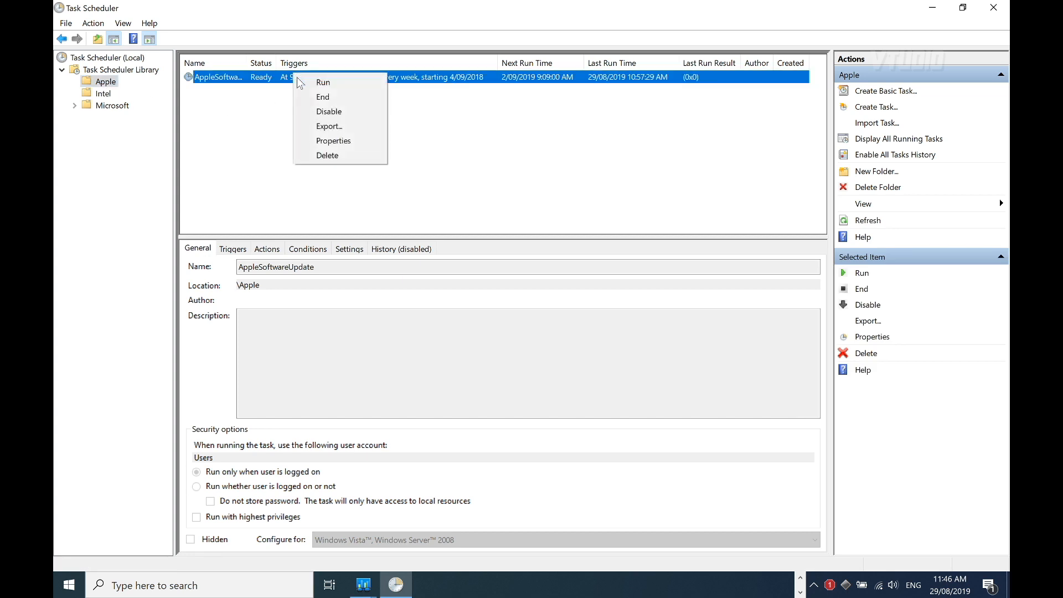
pyautogui.click(328, 112)
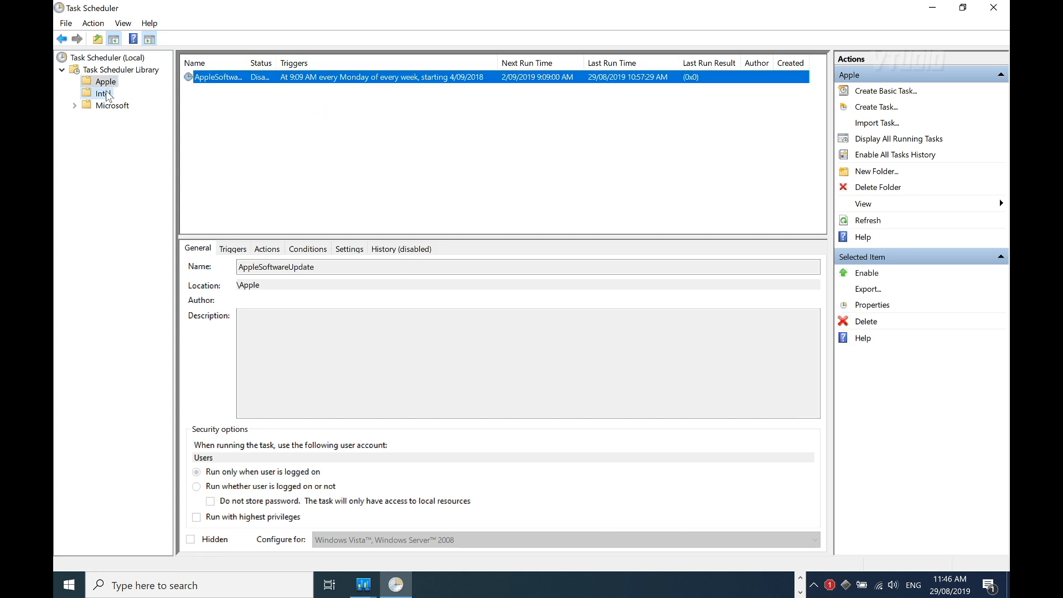
# Disable Intel Telemetry 2 (x86) in the Intel folder, then browse the Microsoft folders.
pyautogui.click(101, 93)
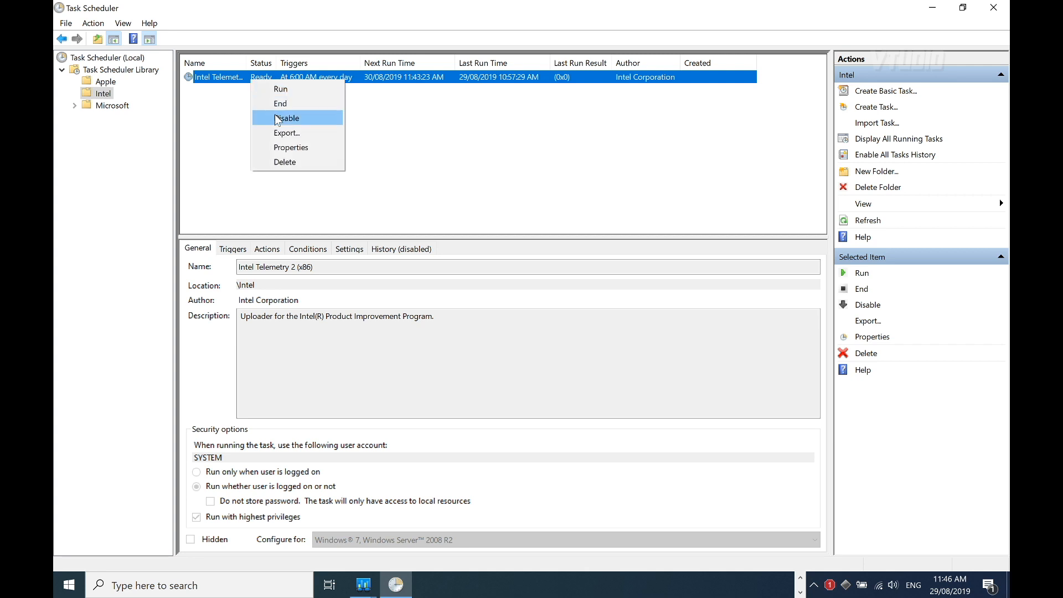
pyautogui.click(288, 118)
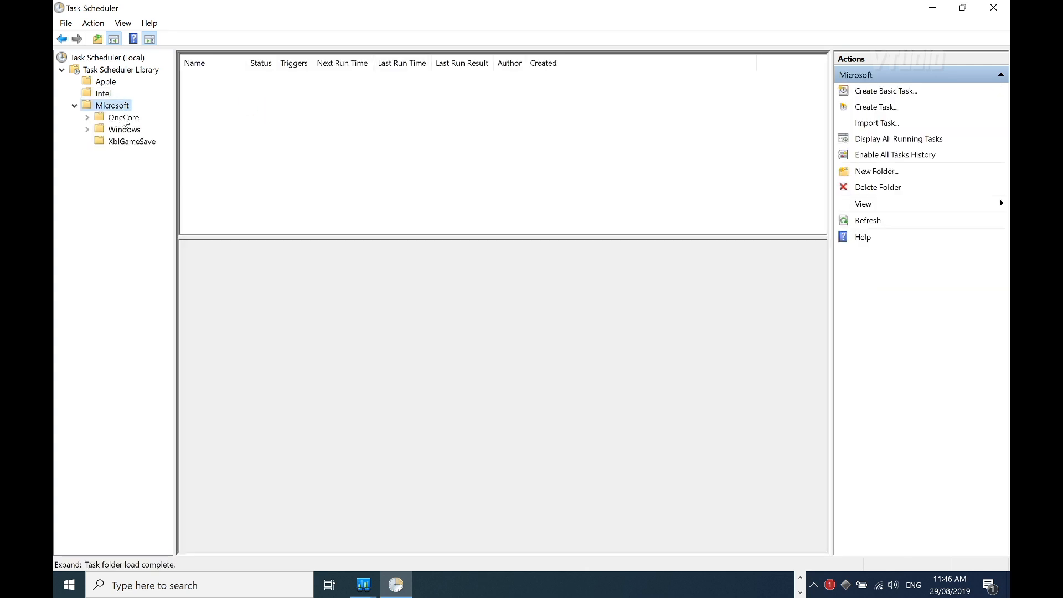
pyautogui.click(125, 141)
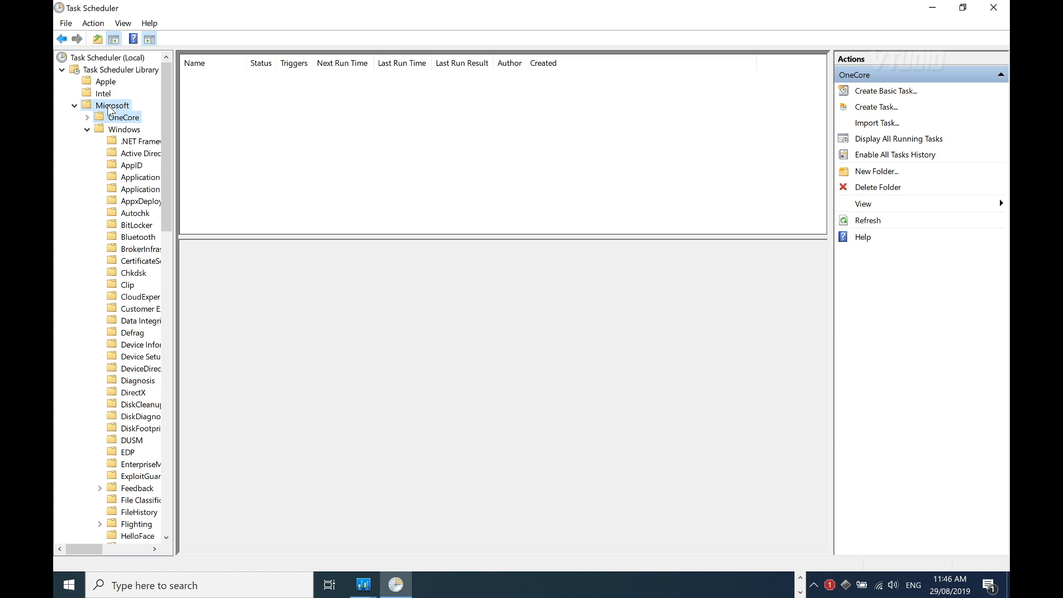
pyautogui.click(75, 105)
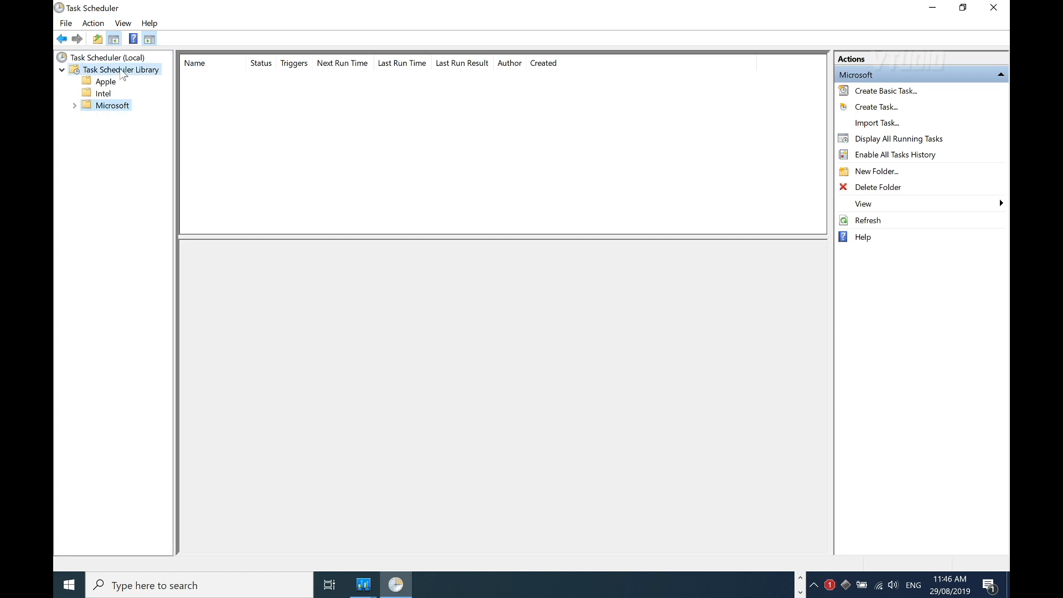
# Disable AMDLinkUpdate, CCleaner Update, Google update and StartDVR root tasks, leaving StartCN enabled.
pyautogui.click(121, 70)
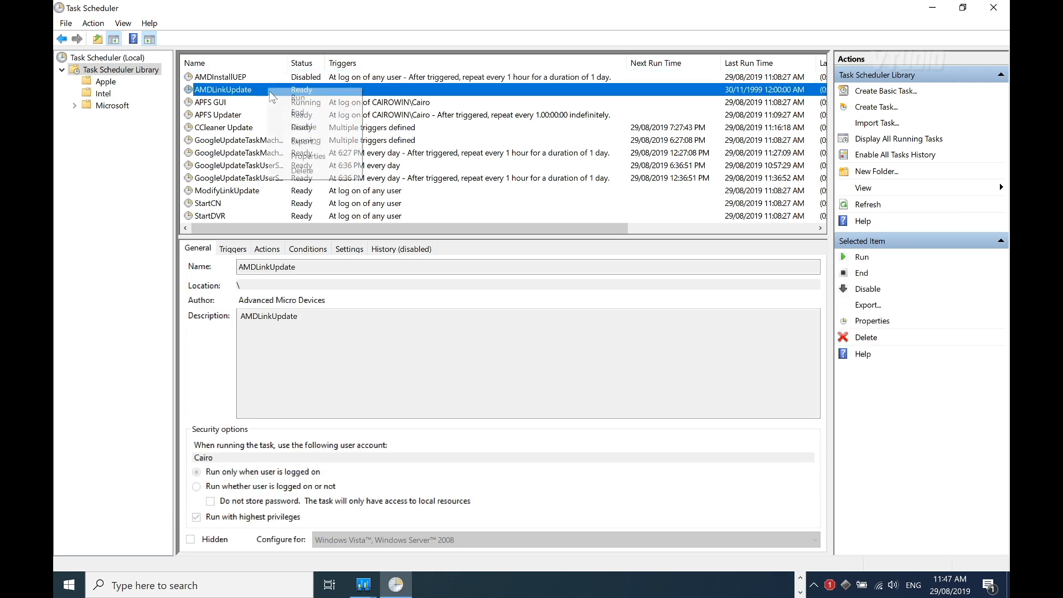
pyautogui.click(221, 102)
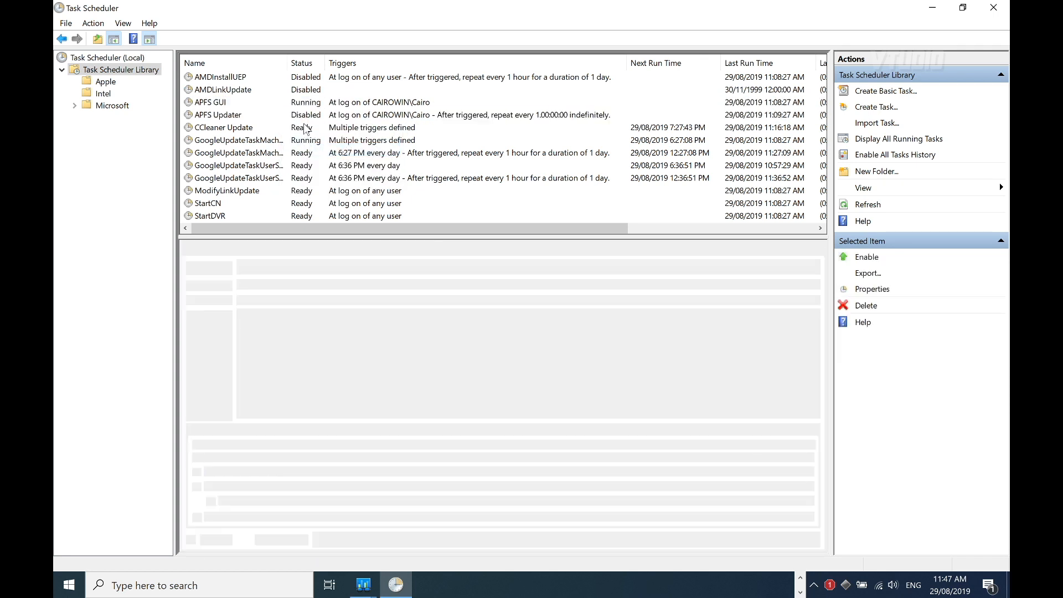
pyautogui.click(237, 140)
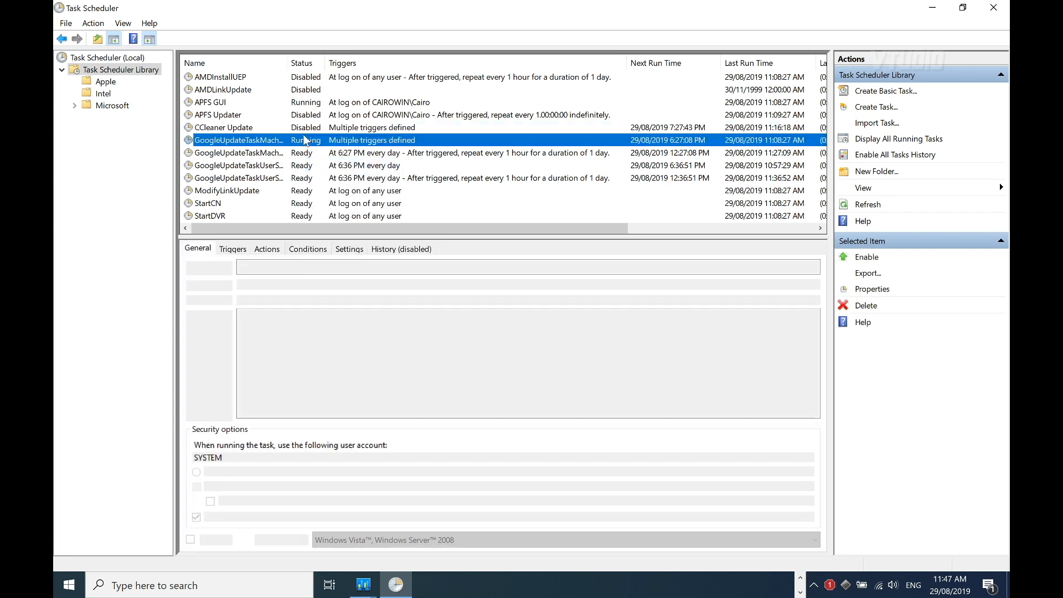
pyautogui.rightClick(238, 153)
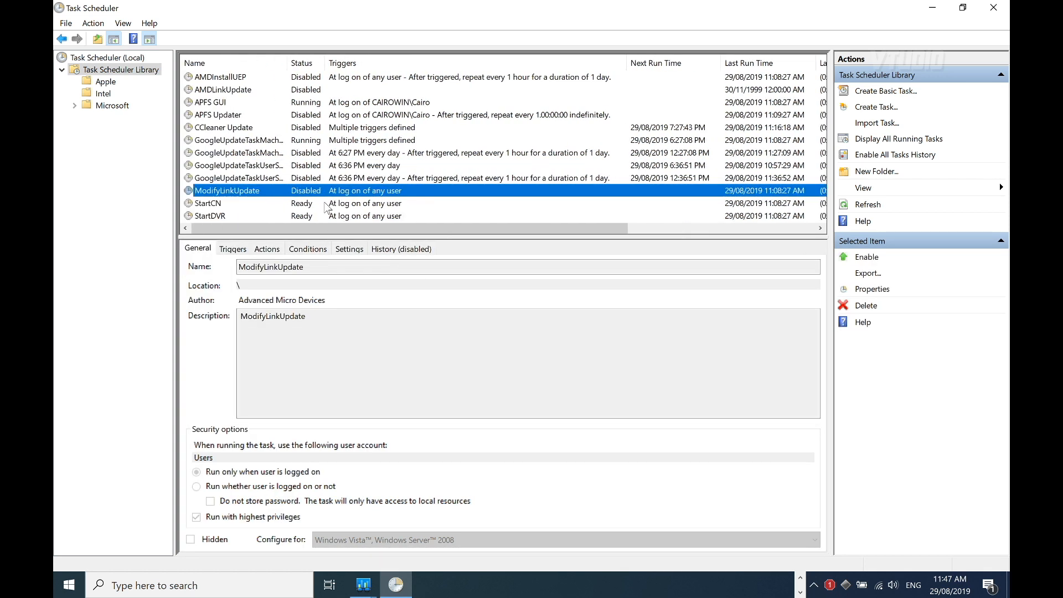
pyautogui.click(208, 203)
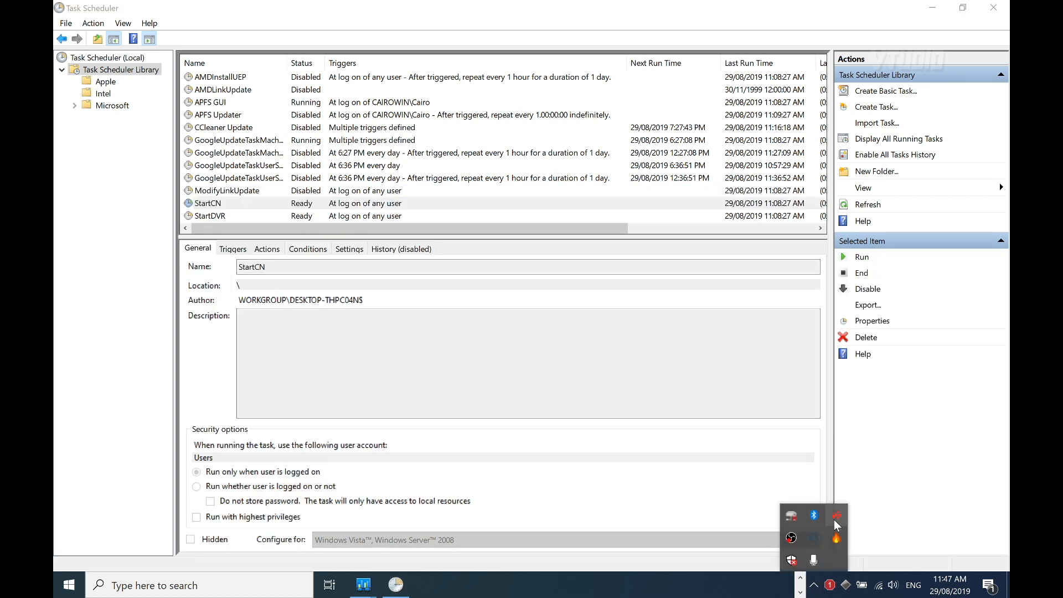
pyautogui.rightClick(210, 216)
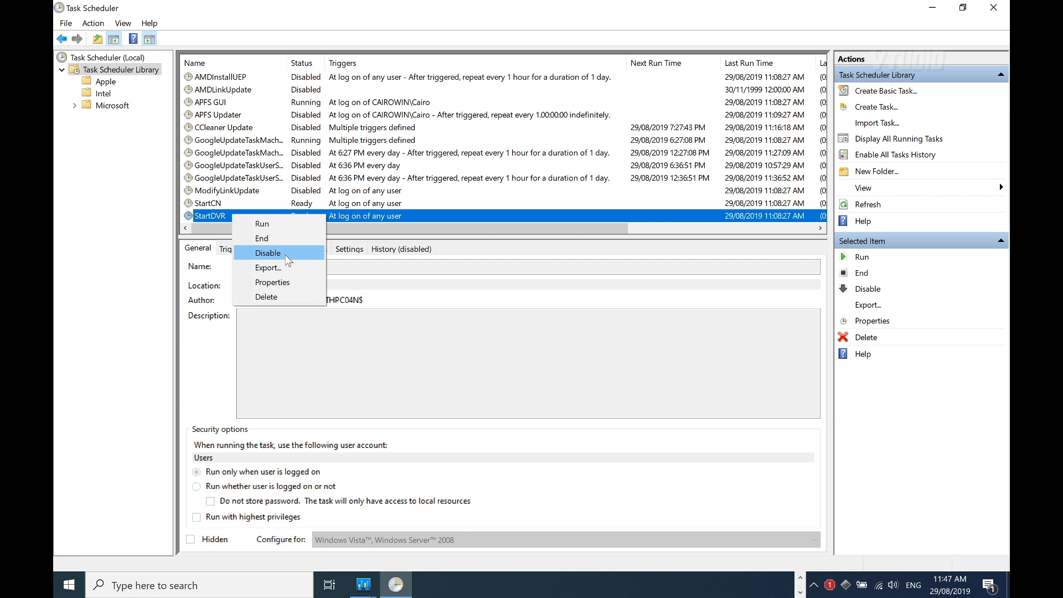
pyautogui.click(267, 253)
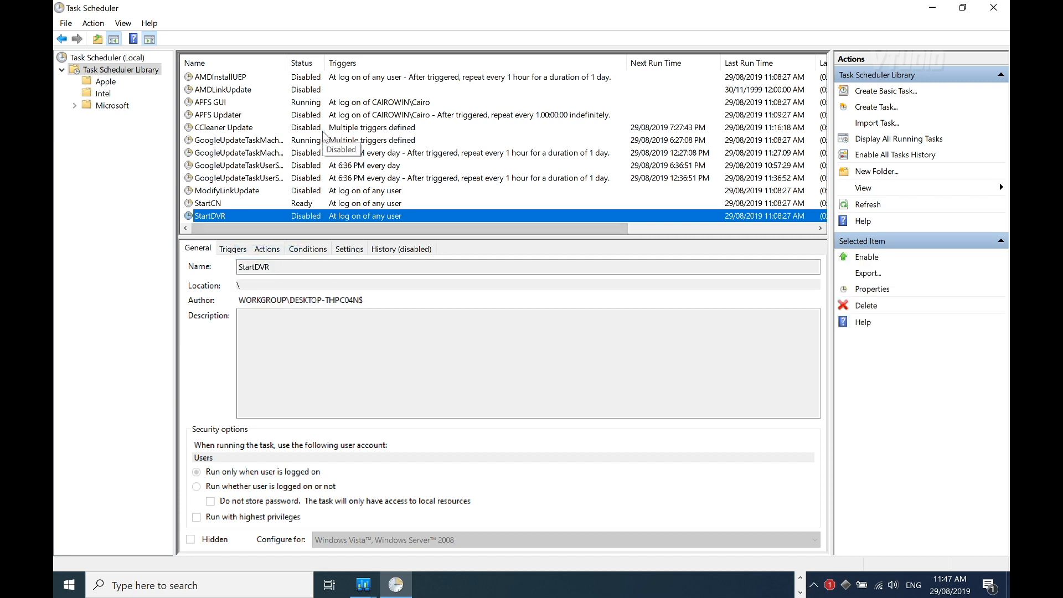
pyautogui.moveTo(298, 162)
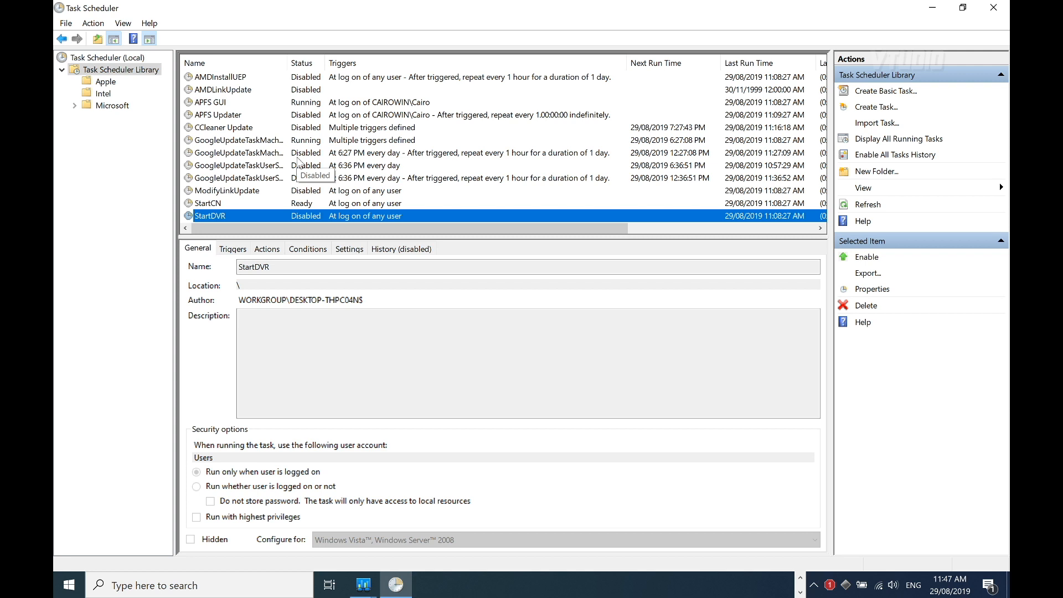
# Create a basic task named ThrottleStop with a 'Start a program' action.
pyautogui.click(104, 58)
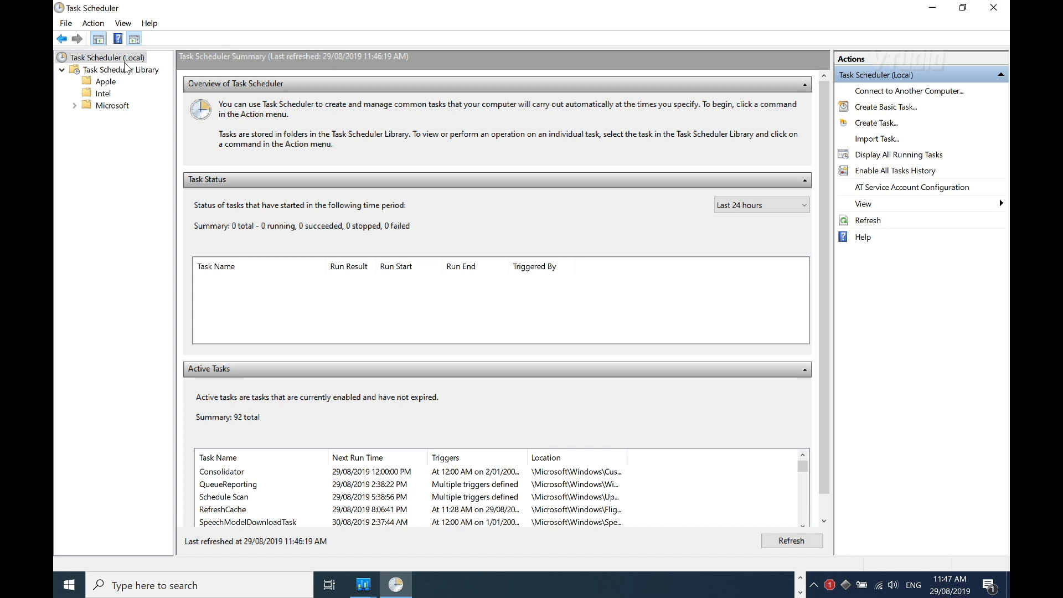
pyautogui.moveTo(891, 107)
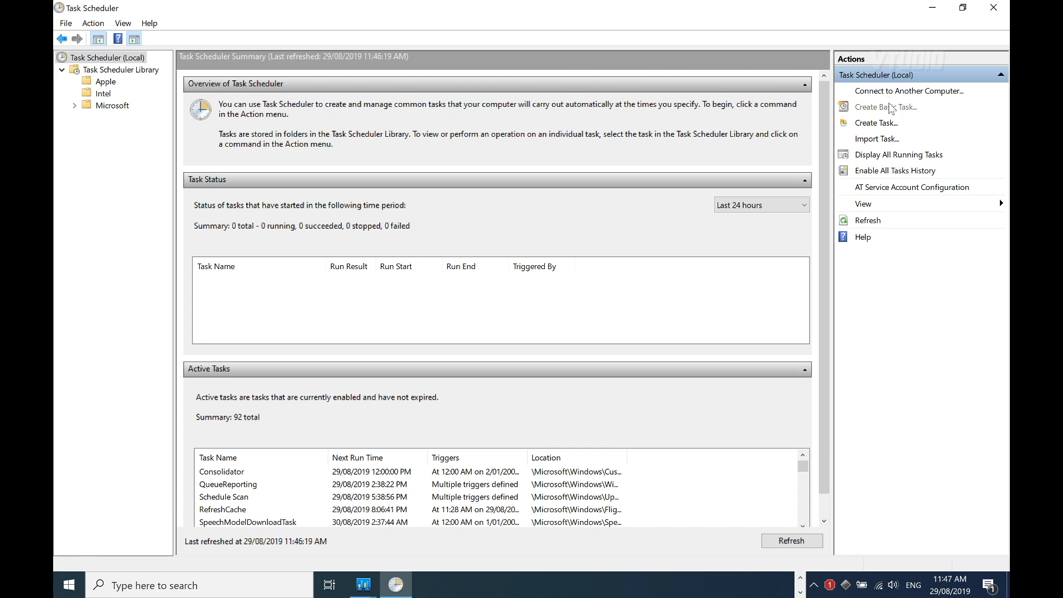
pyautogui.click(885, 107)
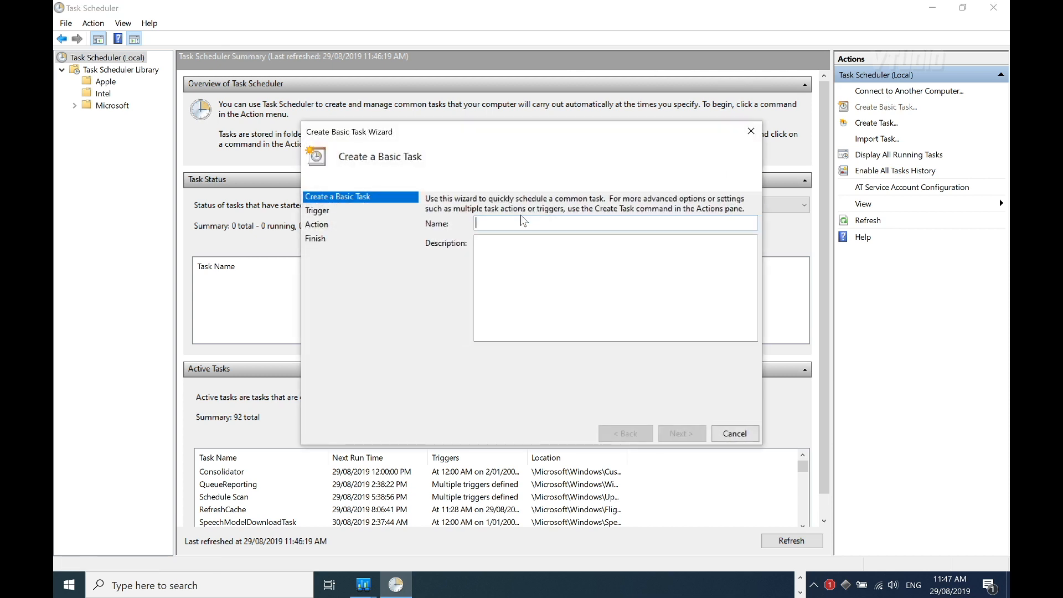
pyautogui.write('ThrottleStop')
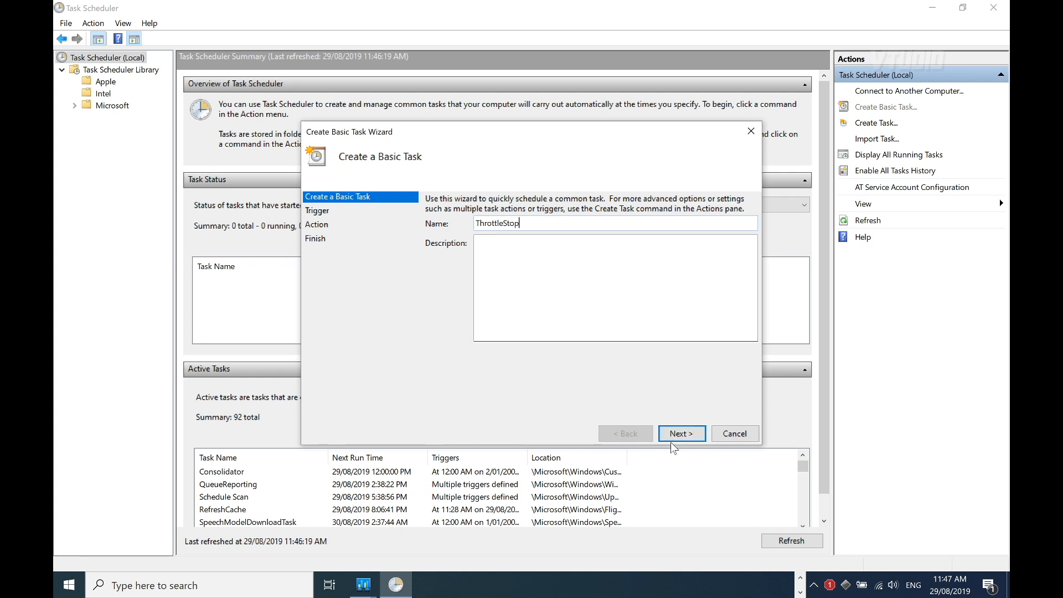
pyautogui.click(681, 433)
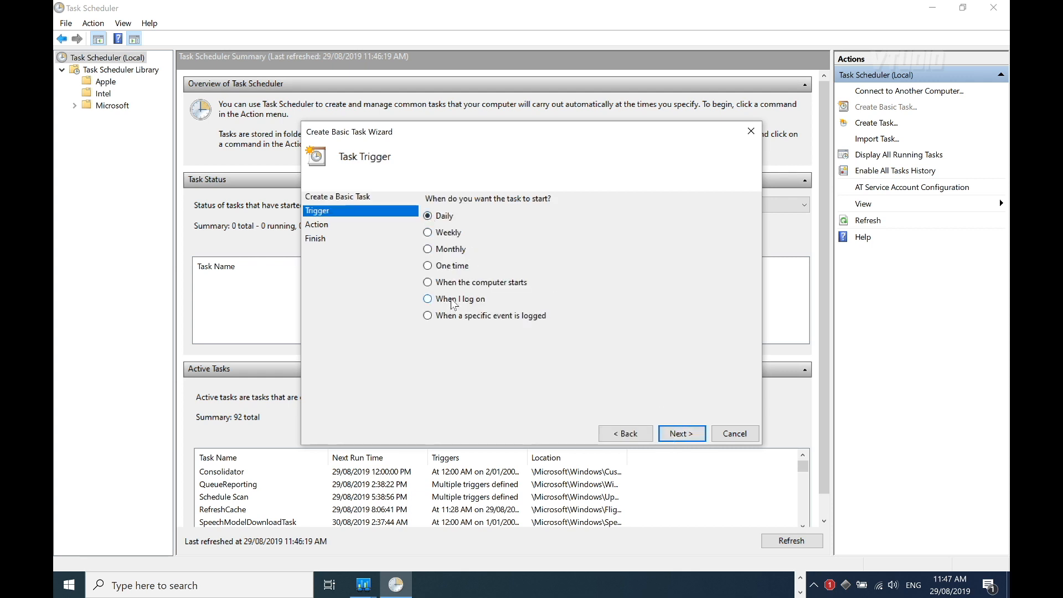
pyautogui.click(682, 434)
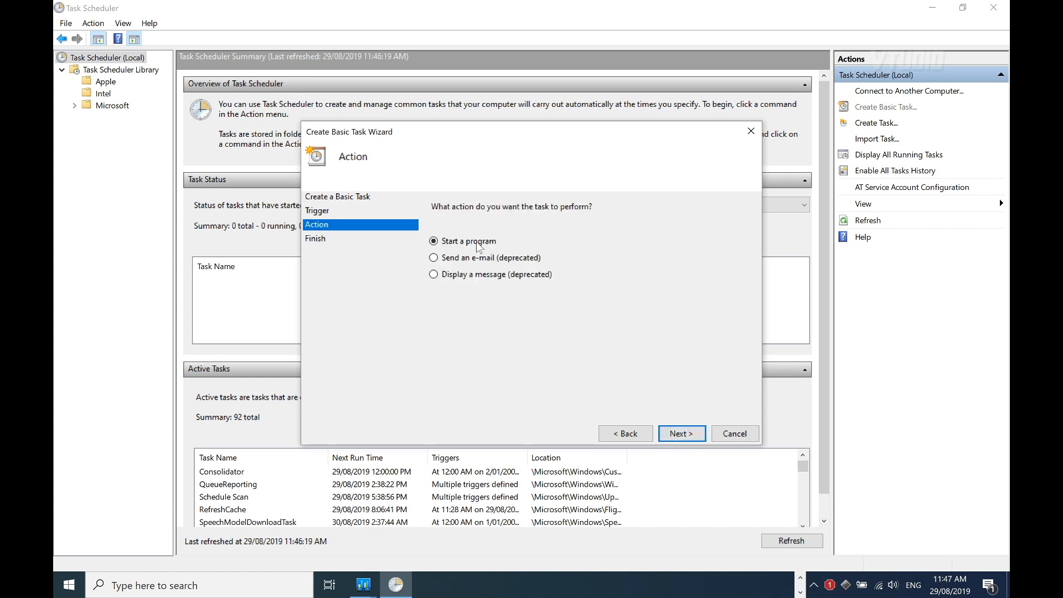
pyautogui.click(682, 433)
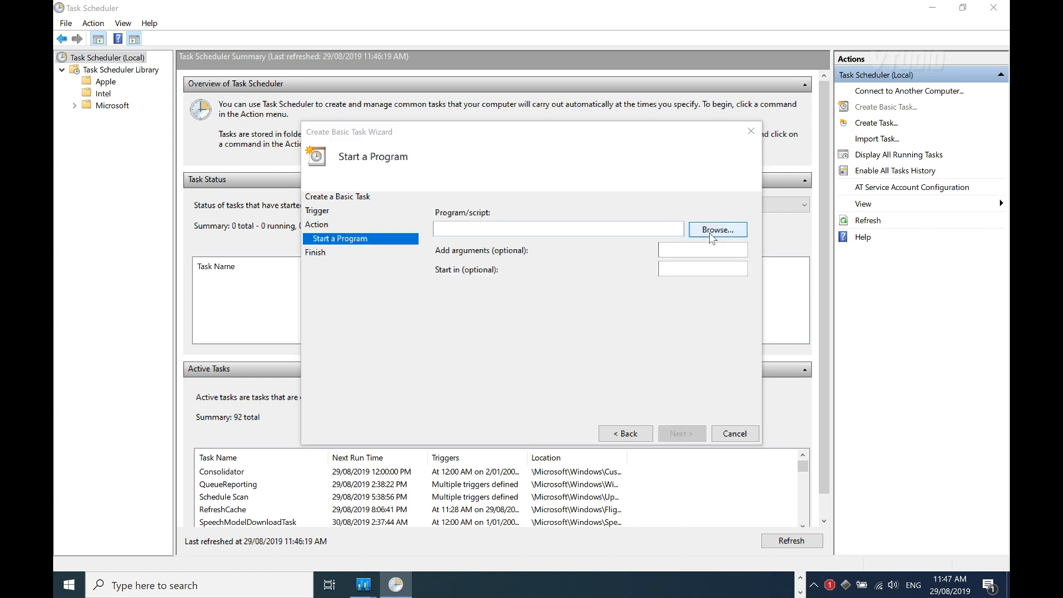
# Point the task at C:\Apps\ThrottleStop_860\ThrottleStop.exe and request its Properties on Finish.
pyautogui.click(717, 229)
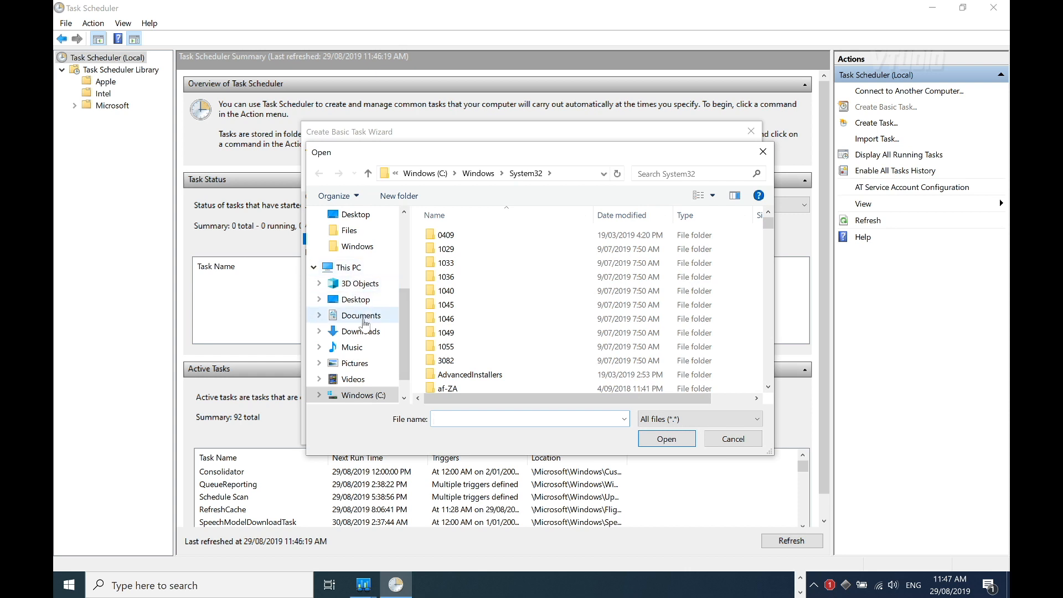
pyautogui.click(666, 438)
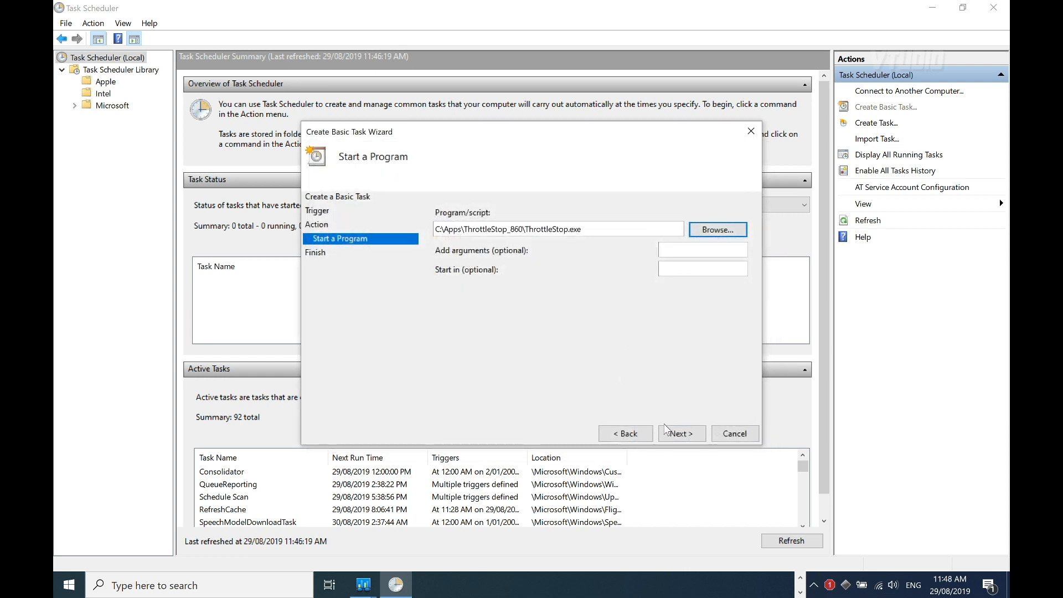
pyautogui.click(681, 434)
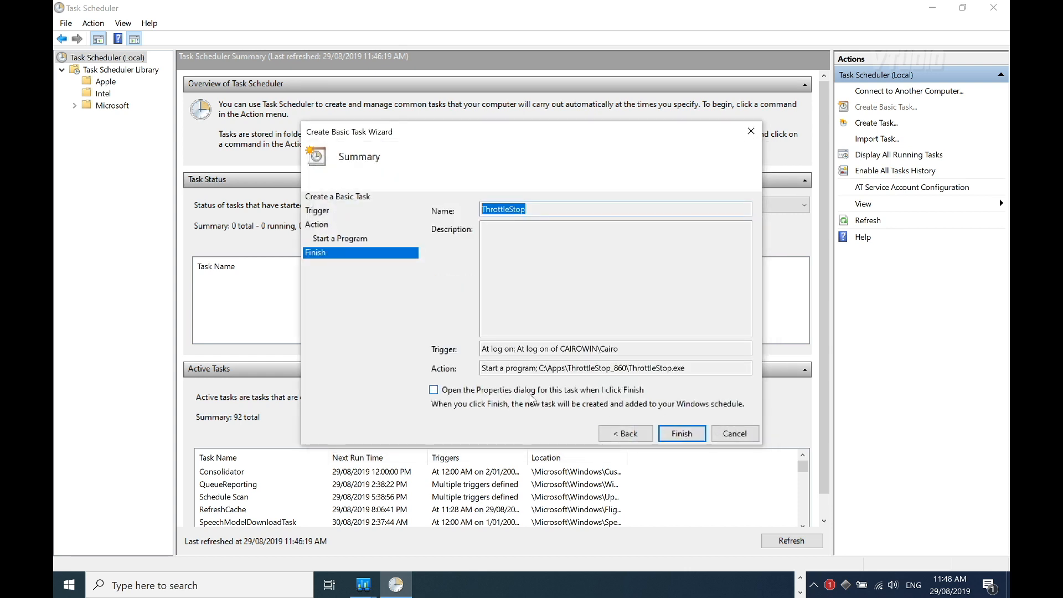
pyautogui.click(433, 389)
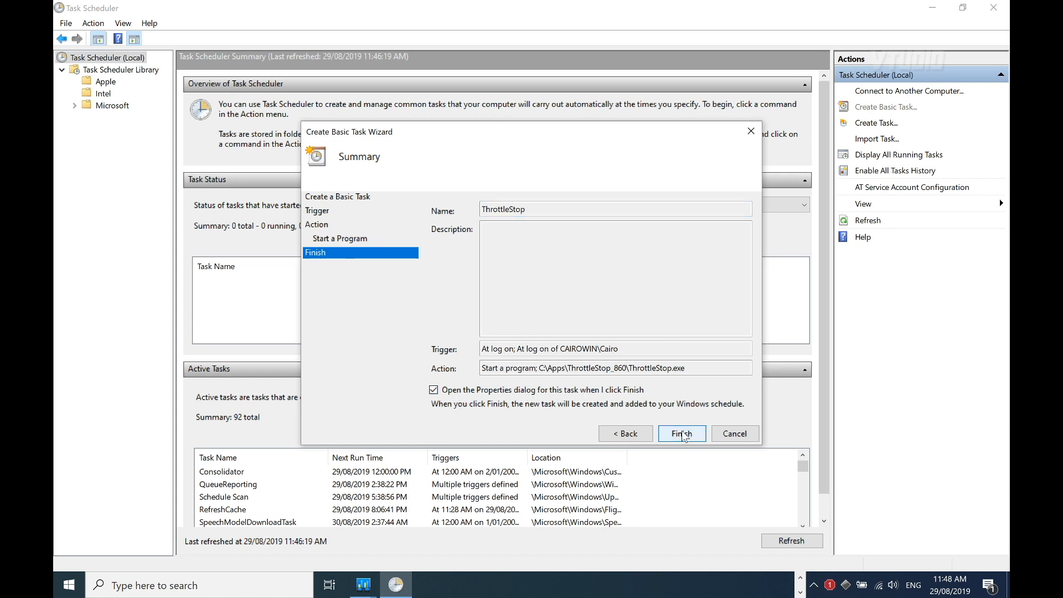
# Finish ThrottleStop with highest privileges, review its triggers and actions, and clear AC-power-only start.
pyautogui.click(682, 434)
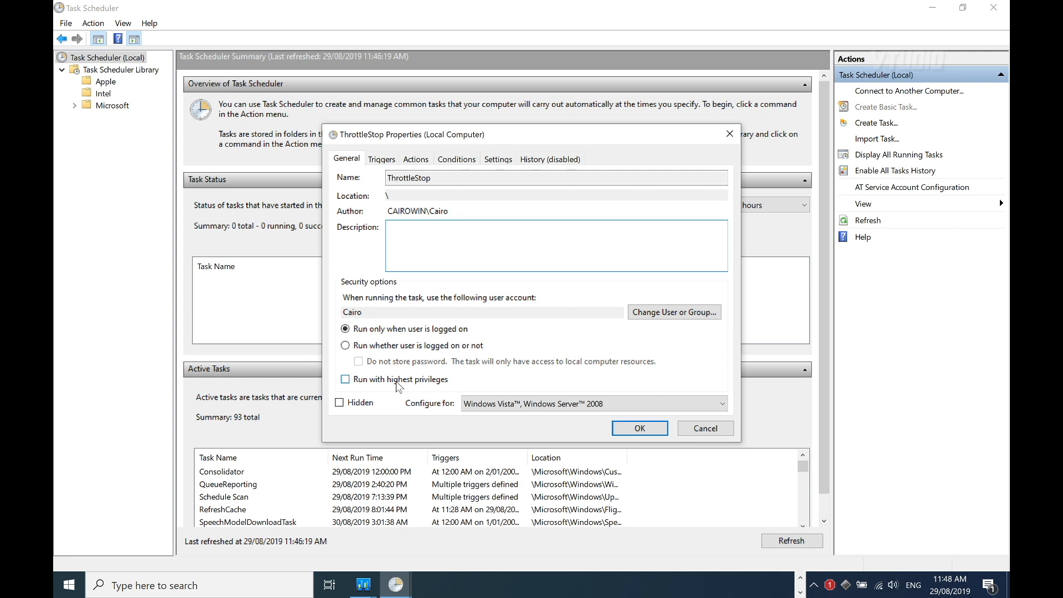
pyautogui.click(345, 379)
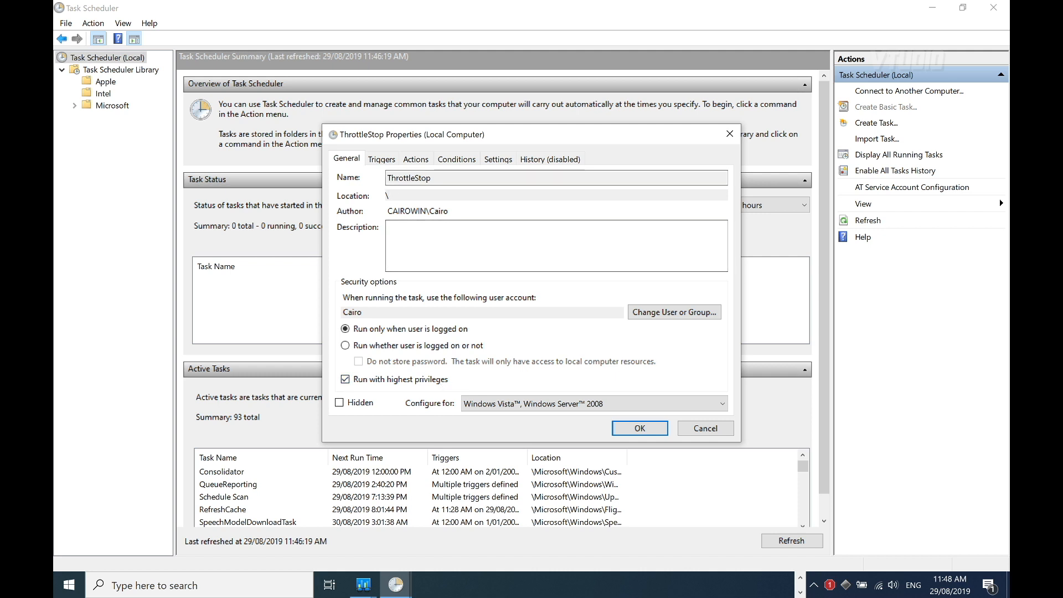
pyautogui.click(381, 158)
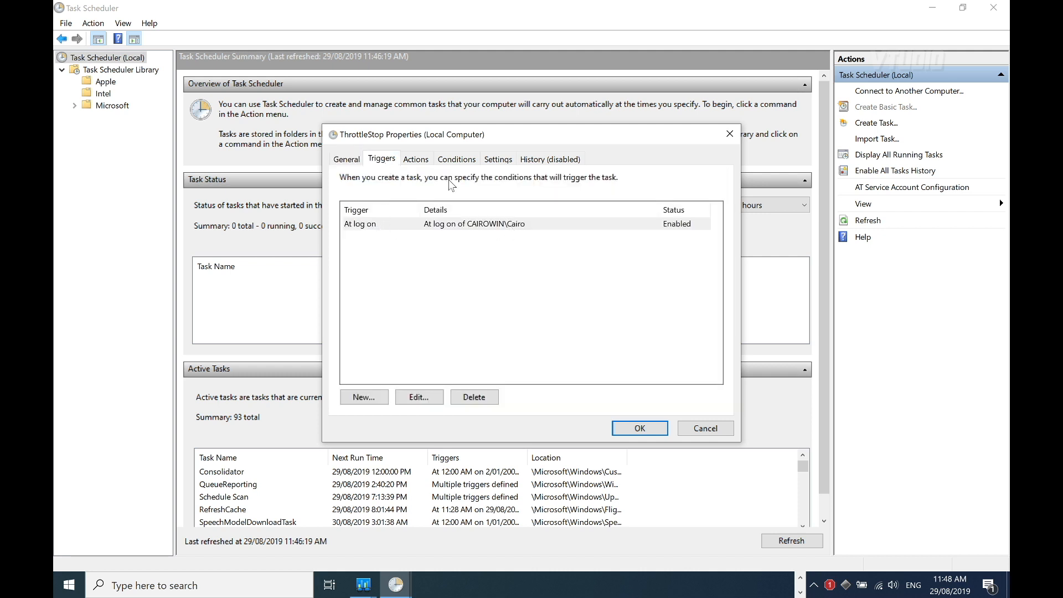
pyautogui.click(415, 159)
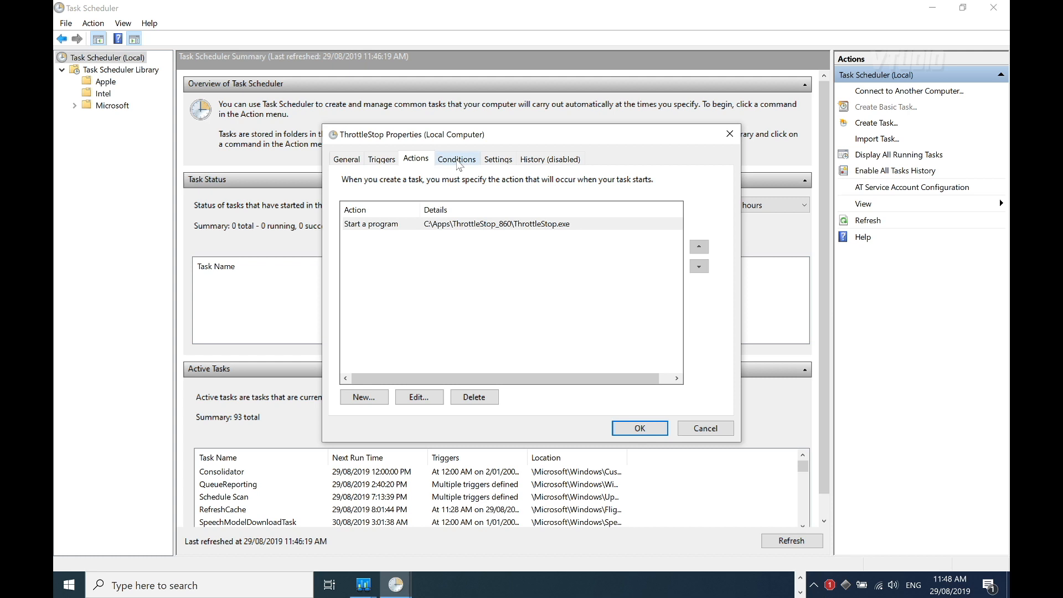
pyautogui.click(457, 159)
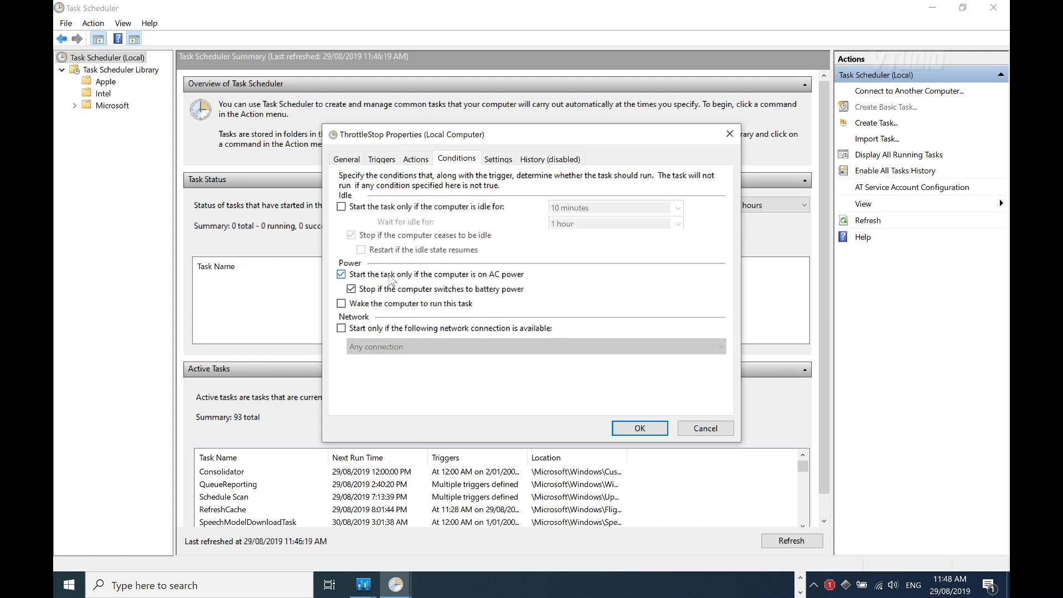
pyautogui.click(341, 274)
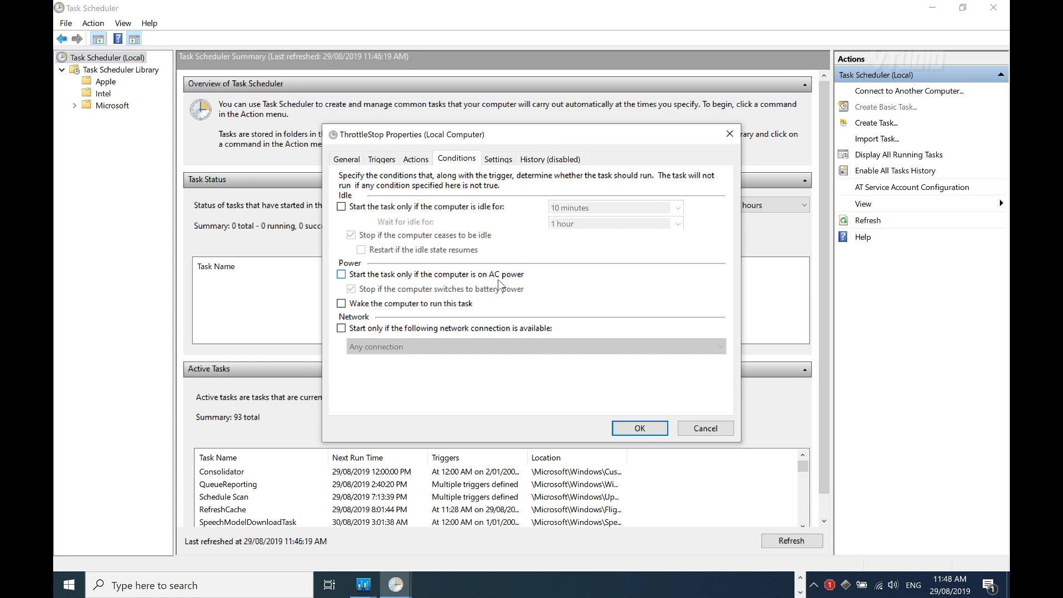
# Clear the three-day run limit and force-stop setting, then save the properties.
pyautogui.click(498, 159)
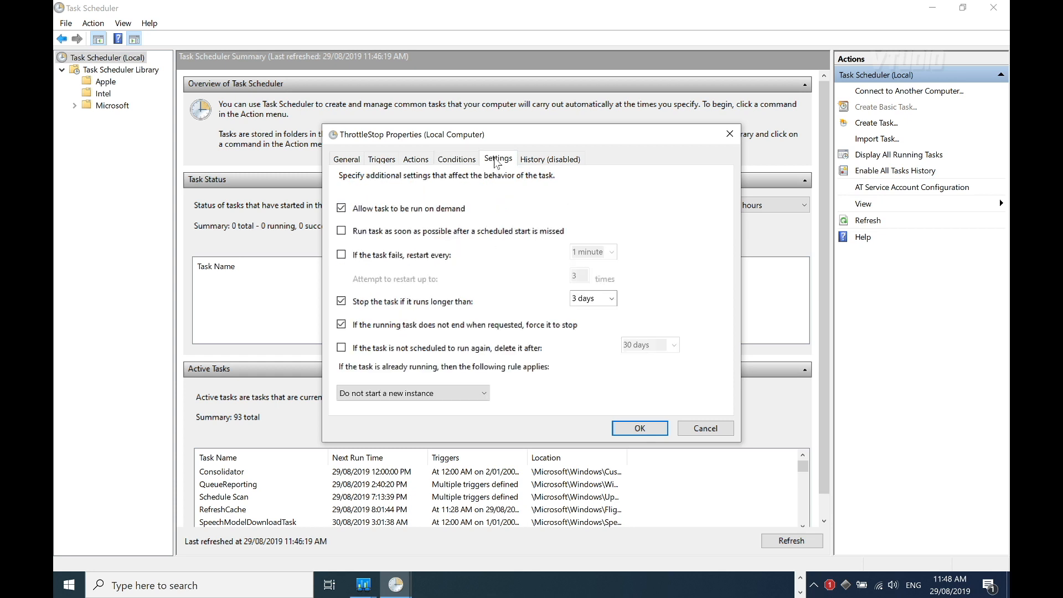
pyautogui.moveTo(439, 219)
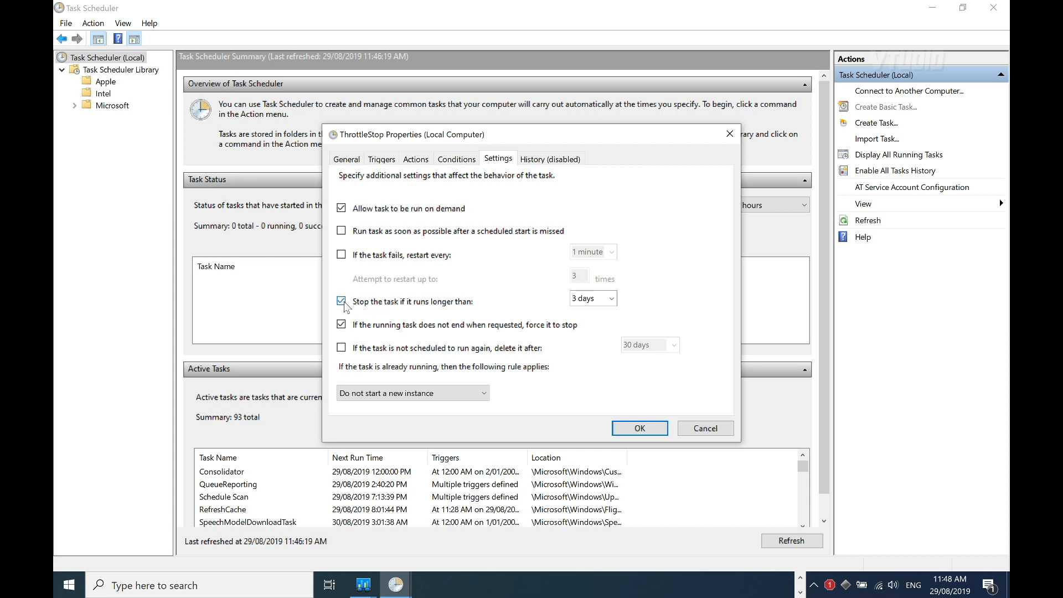
pyautogui.click(340, 301)
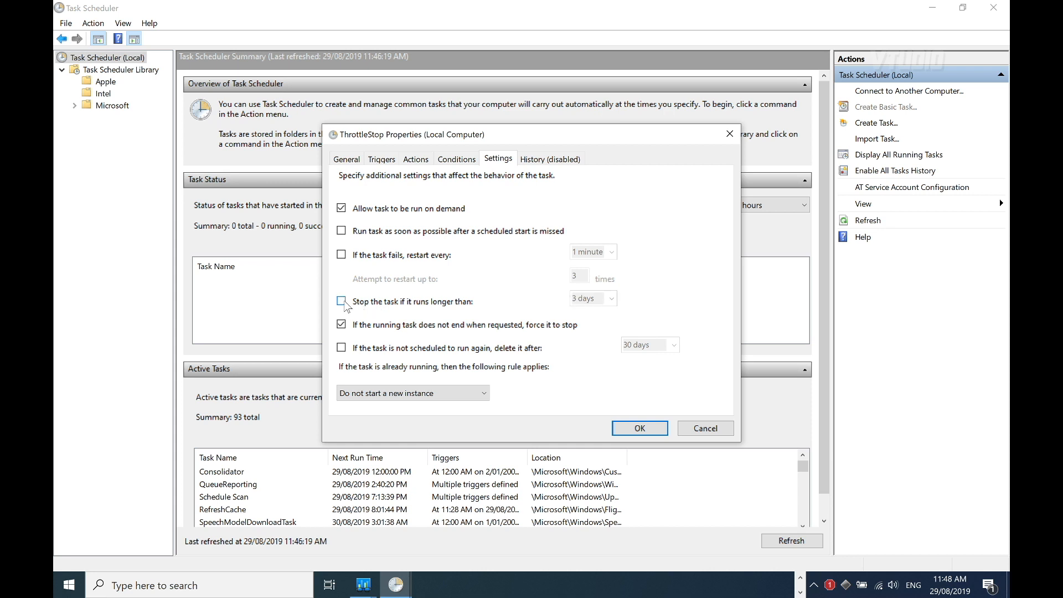
pyautogui.click(341, 324)
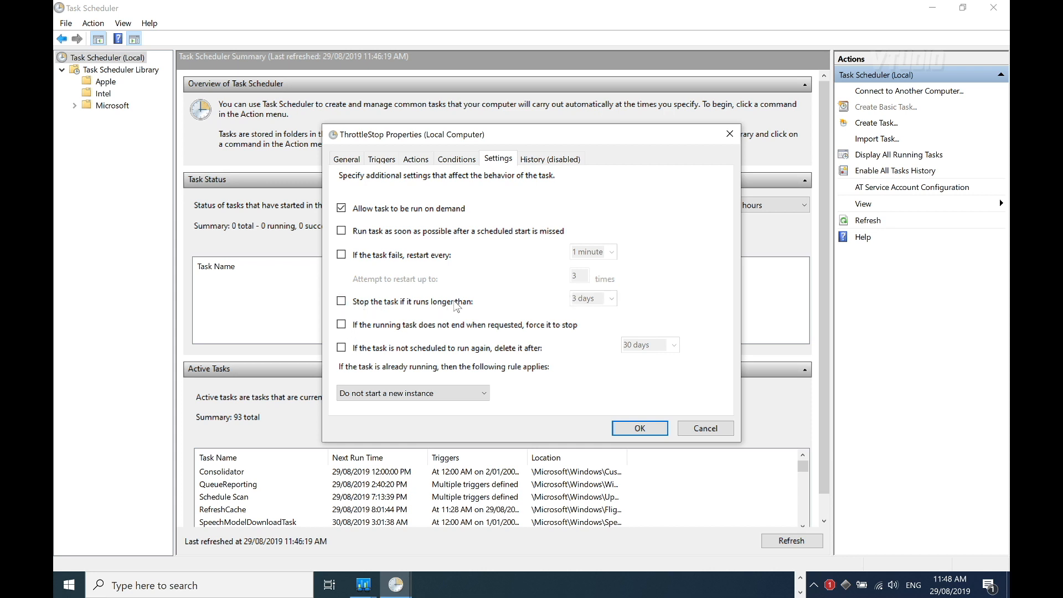
pyautogui.moveTo(547, 159)
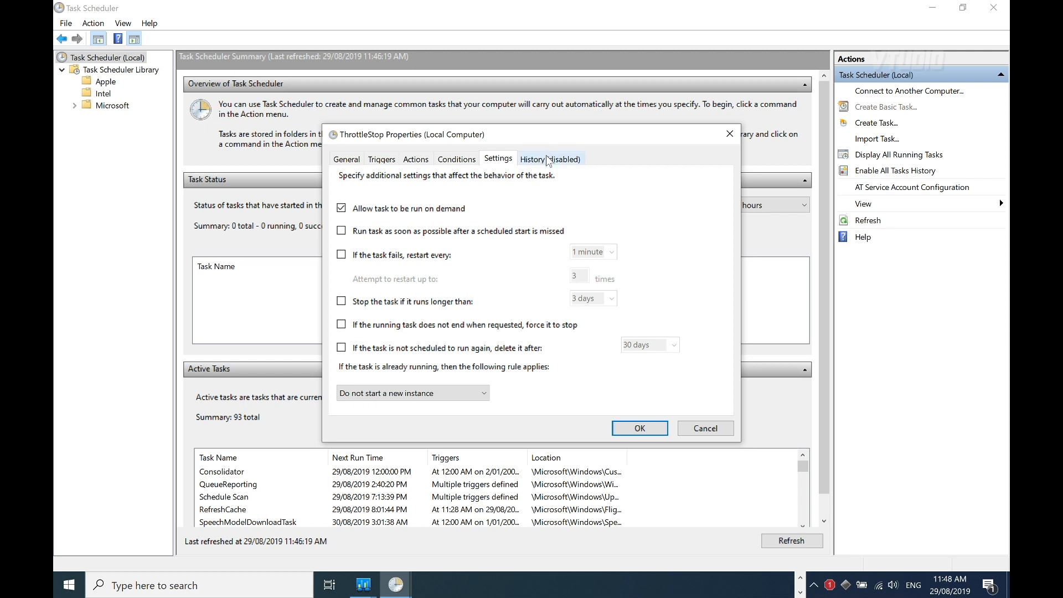
pyautogui.click(640, 428)
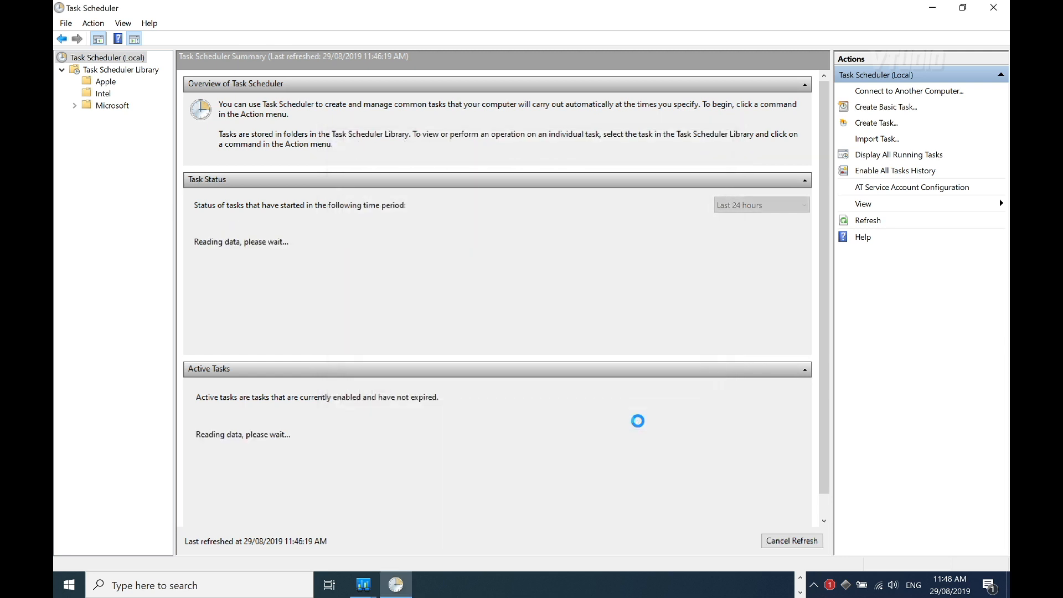
# Confirm ThrottleStop is Ready in the Task Scheduler Library, then close Task Scheduler.
pyautogui.click(120, 70)
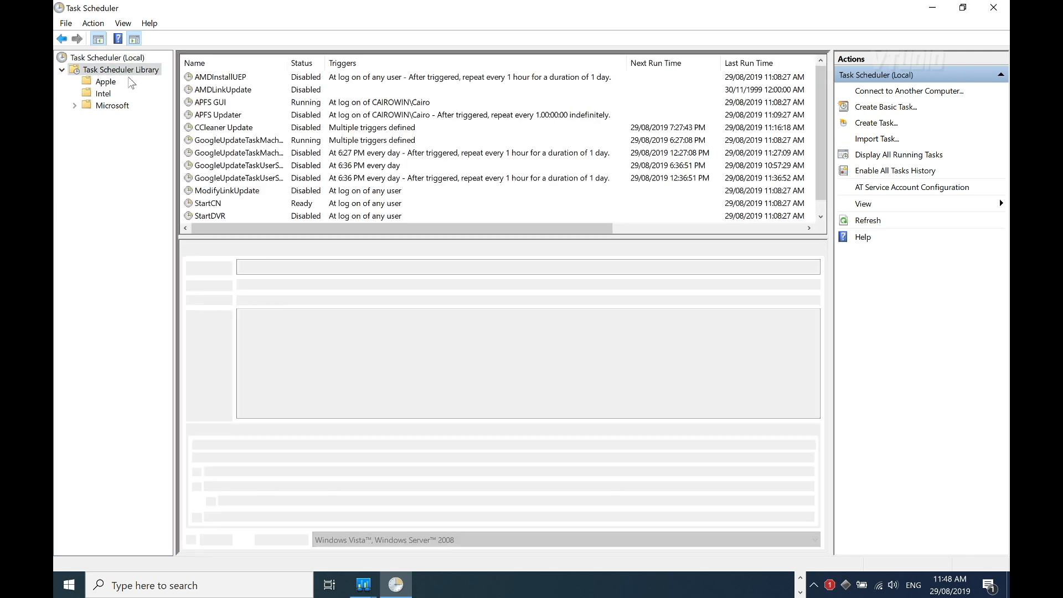
pyautogui.click(216, 216)
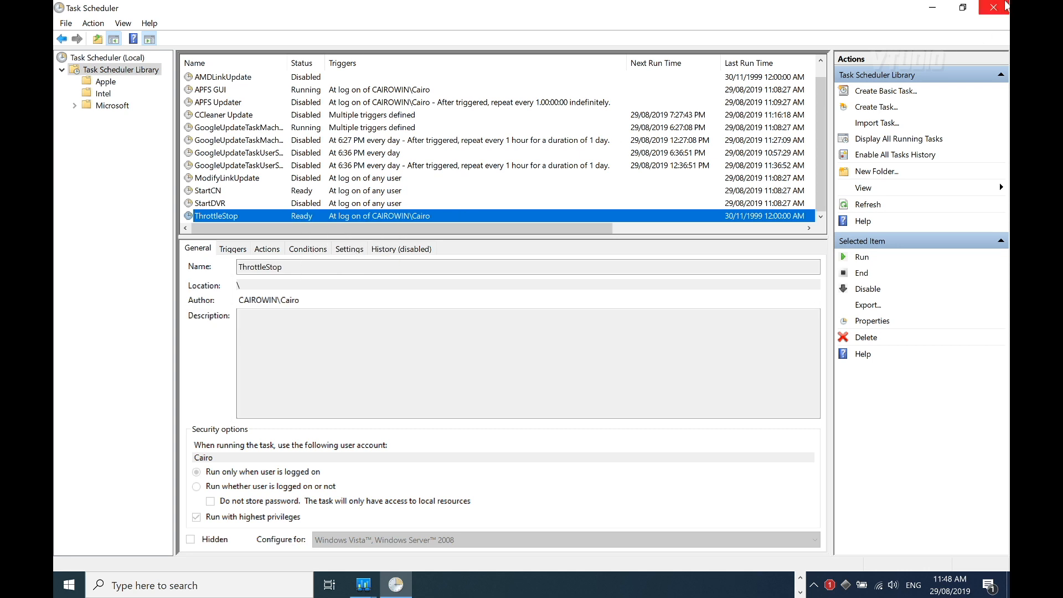
pyautogui.click(992, 6)
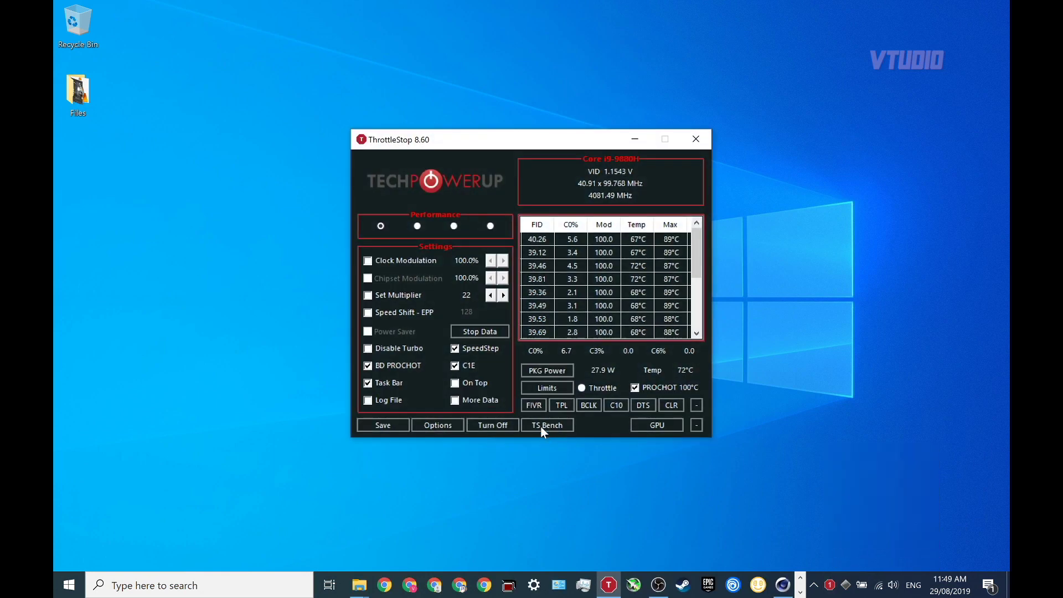
# View ThrottleStop's Turbo Power Limits dialog, close it, then close ThrottleStop.
pyautogui.click(560, 404)
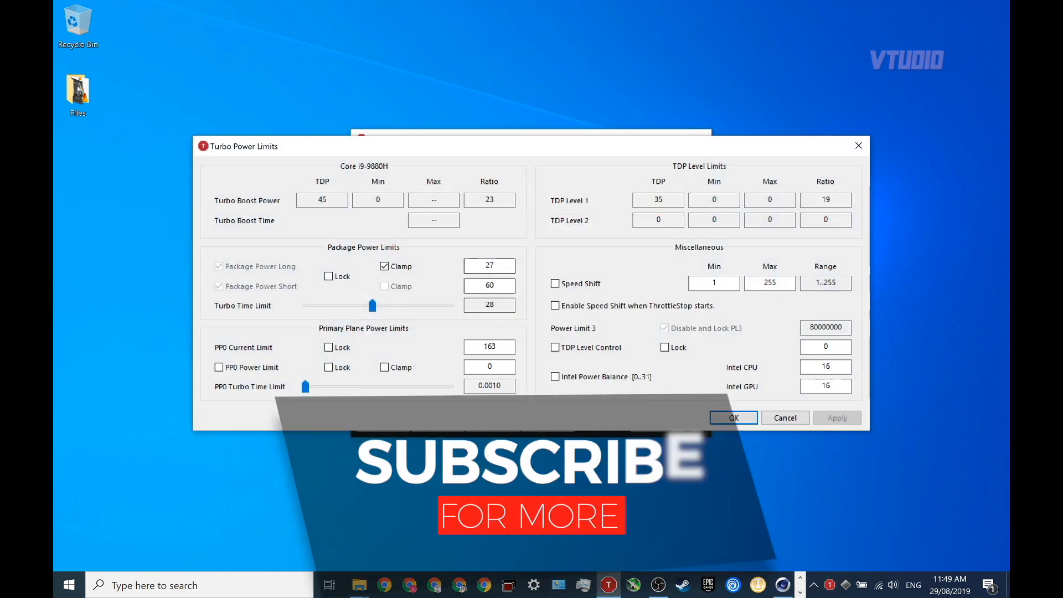
pyautogui.click(733, 417)
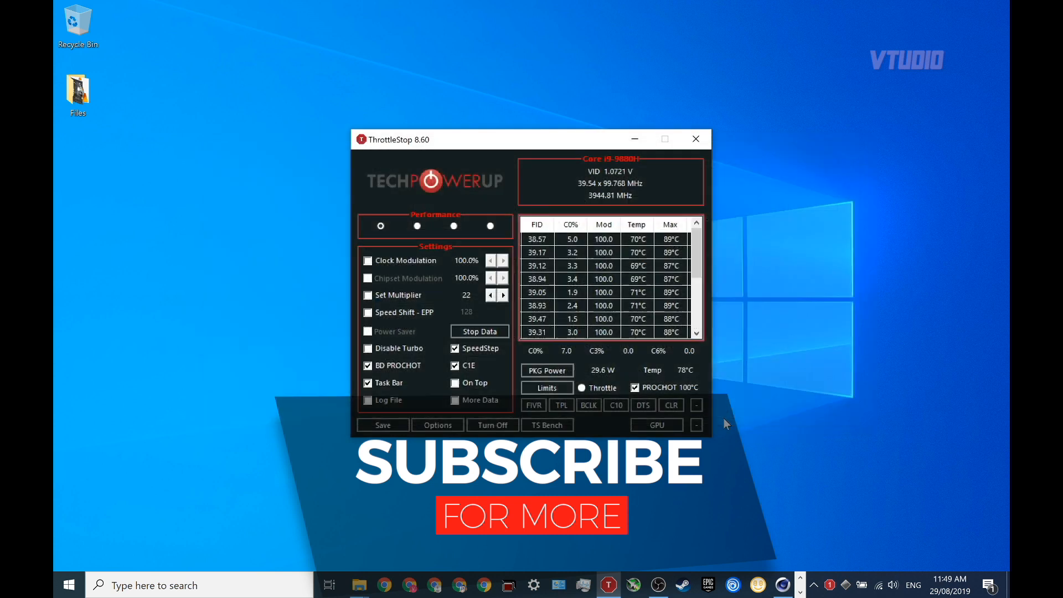
pyautogui.click(695, 139)
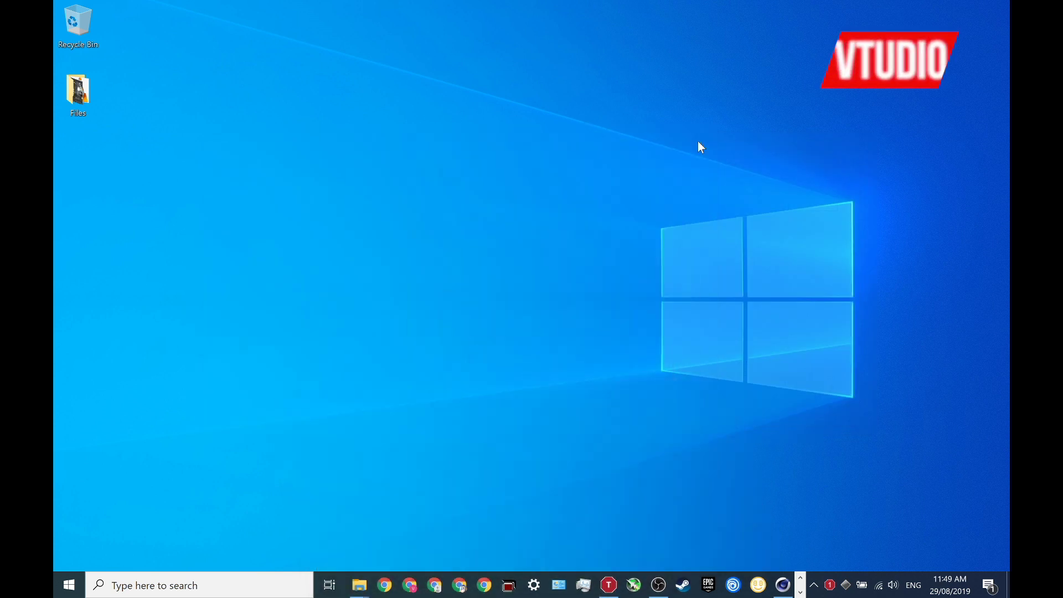